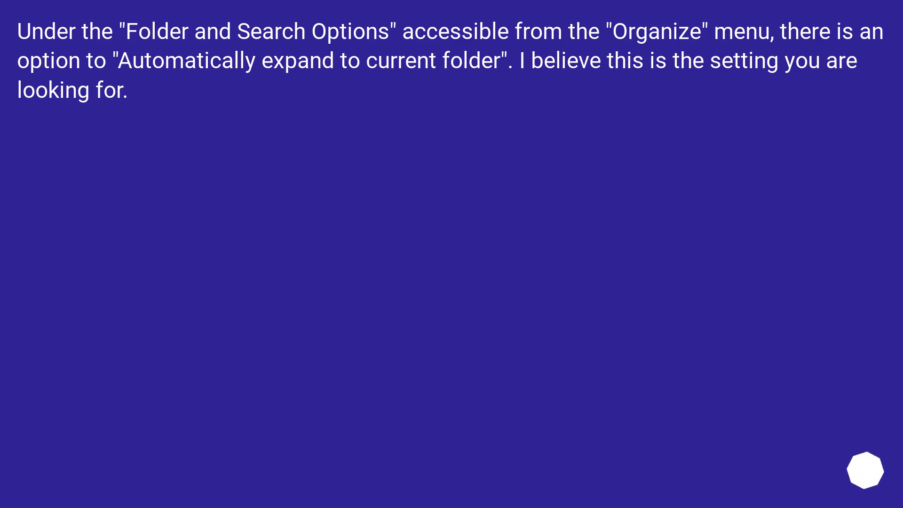
click(866, 469)
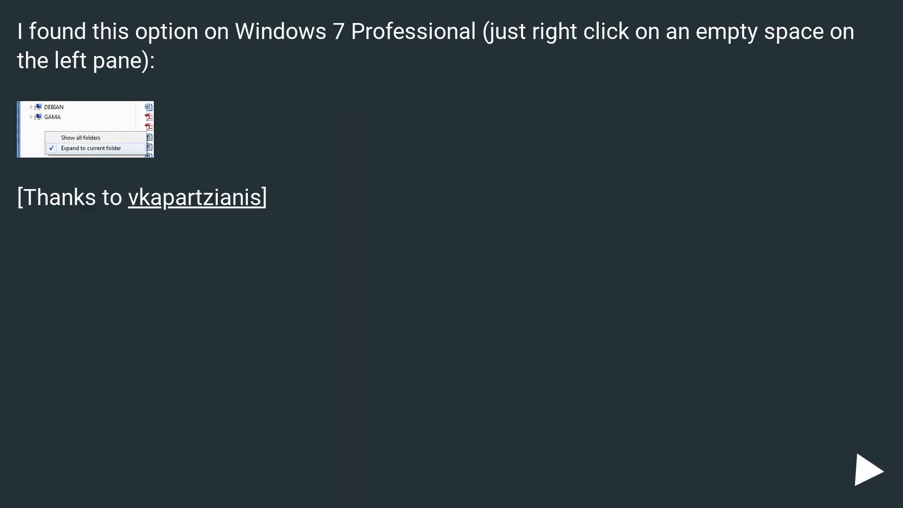
click(868, 471)
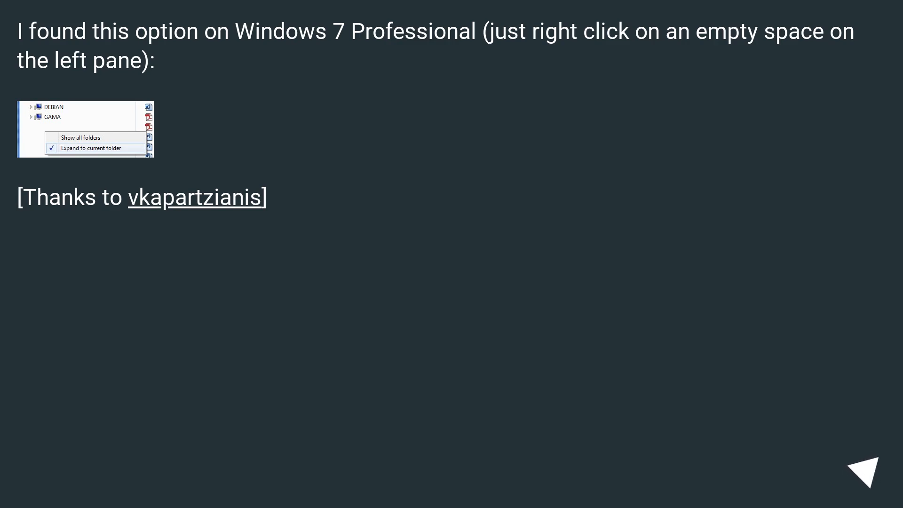
click(865, 470)
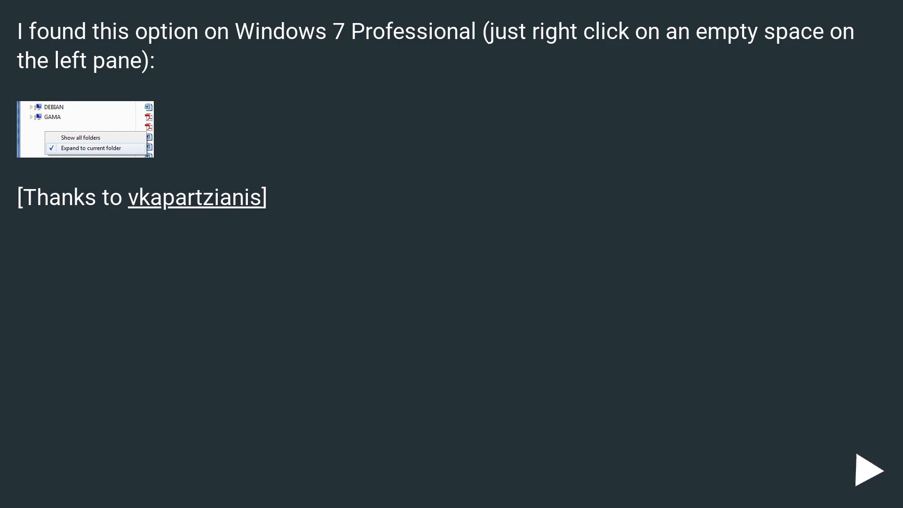
click(869, 470)
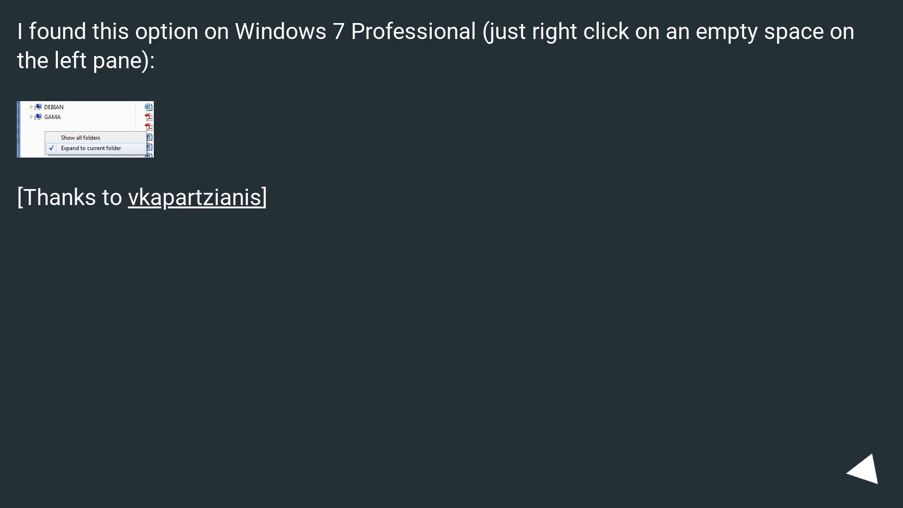